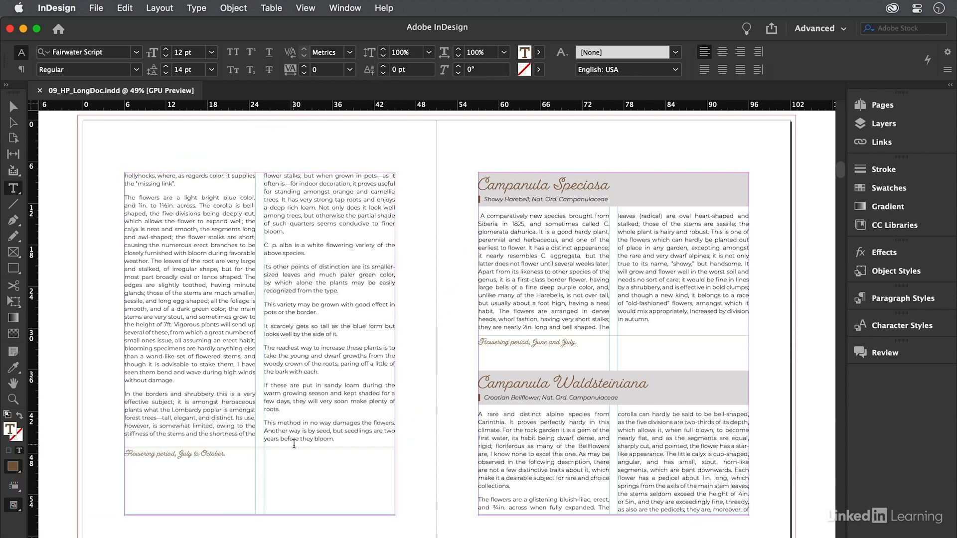
- Select the second-column paragraphs from C. p. alba onward and show paragraph formatting controls
drag(293, 252, 299, 438)
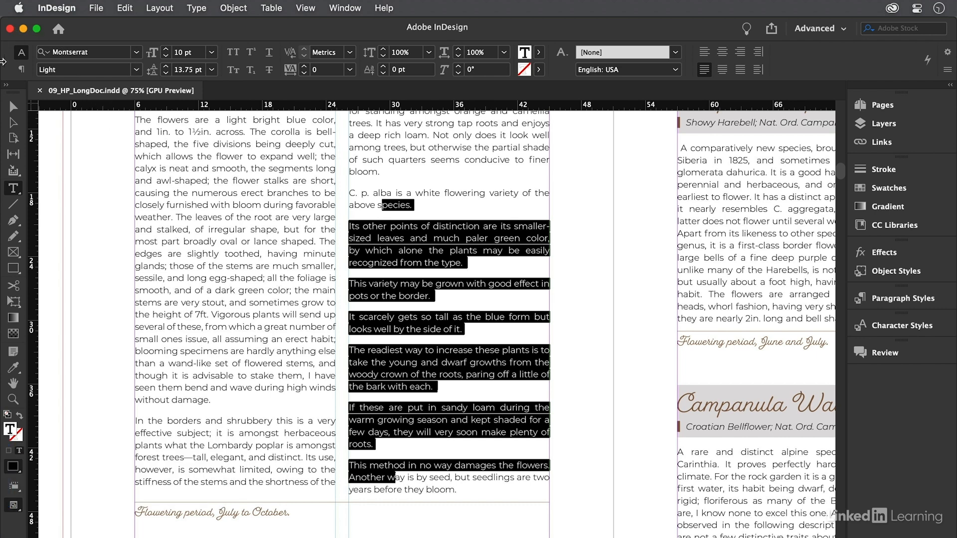
click(21, 69)
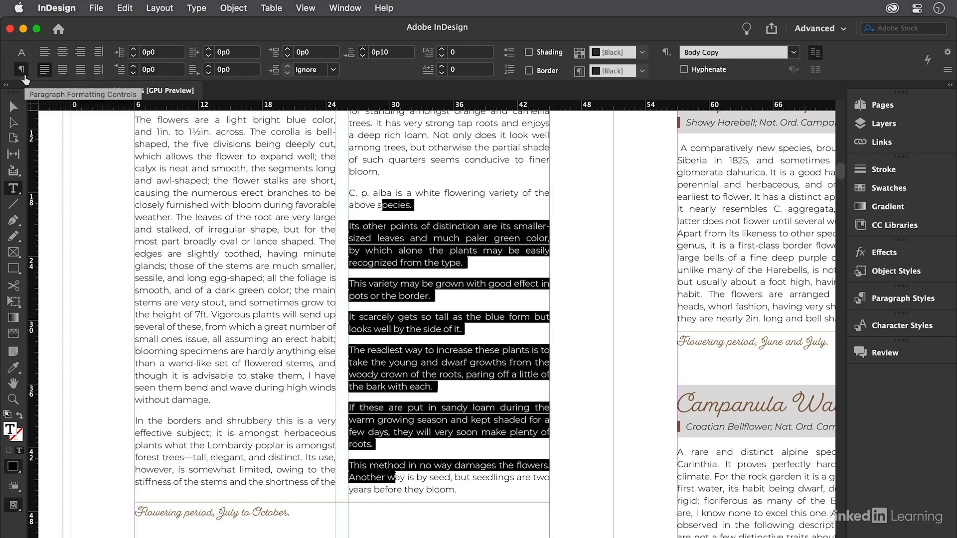
mouse_move(159, 104)
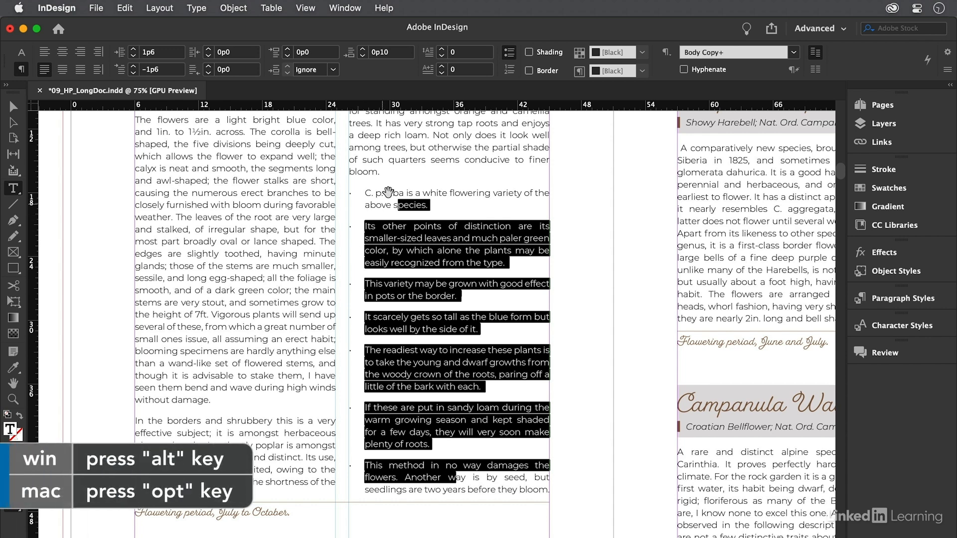
- In Bullets and Numbering, choose the » double angle quotation mark as the bullet with Preview on
click(509, 53)
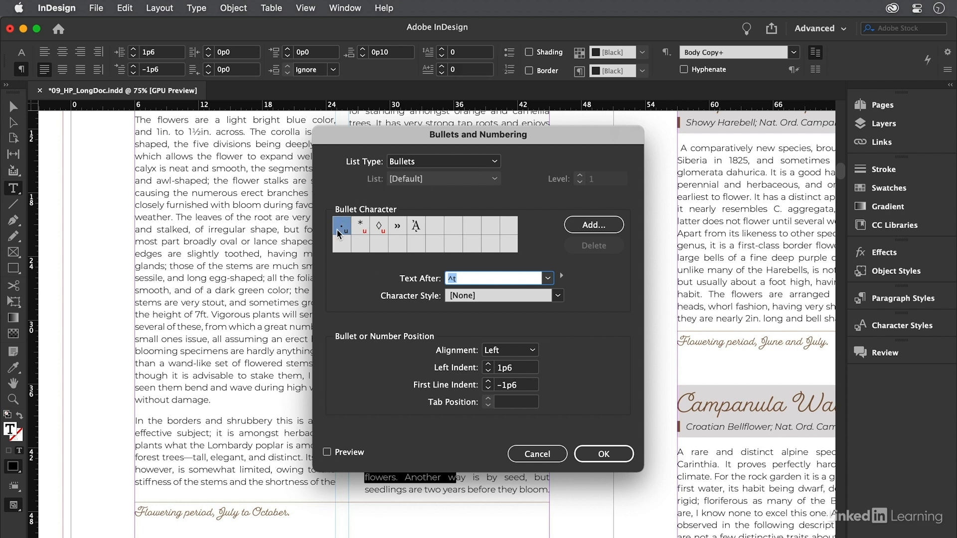
mouse_move(361, 226)
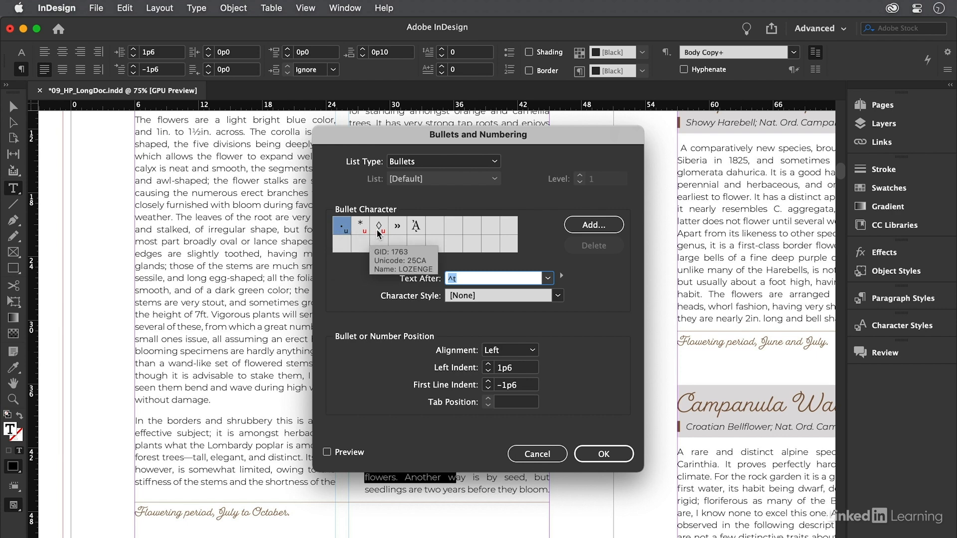
mouse_move(396, 226)
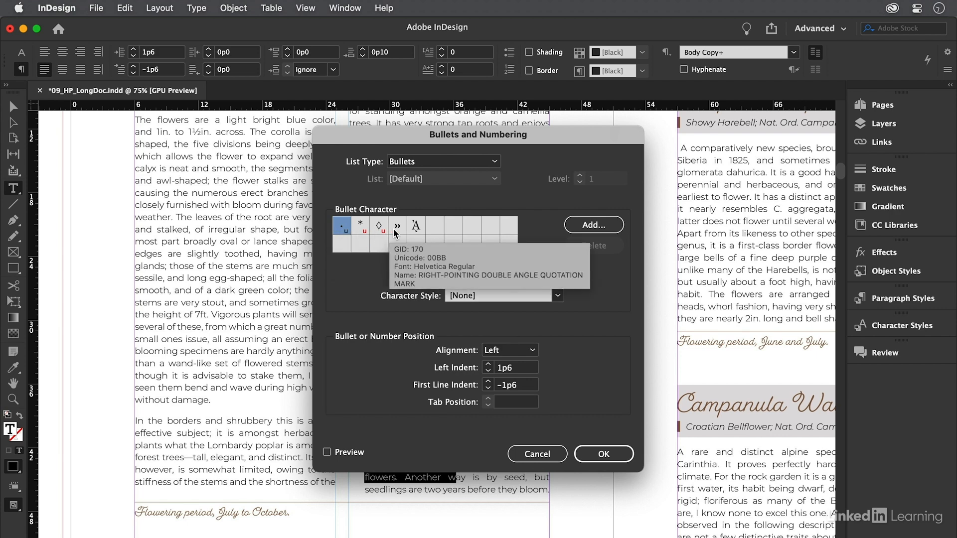
click(396, 226)
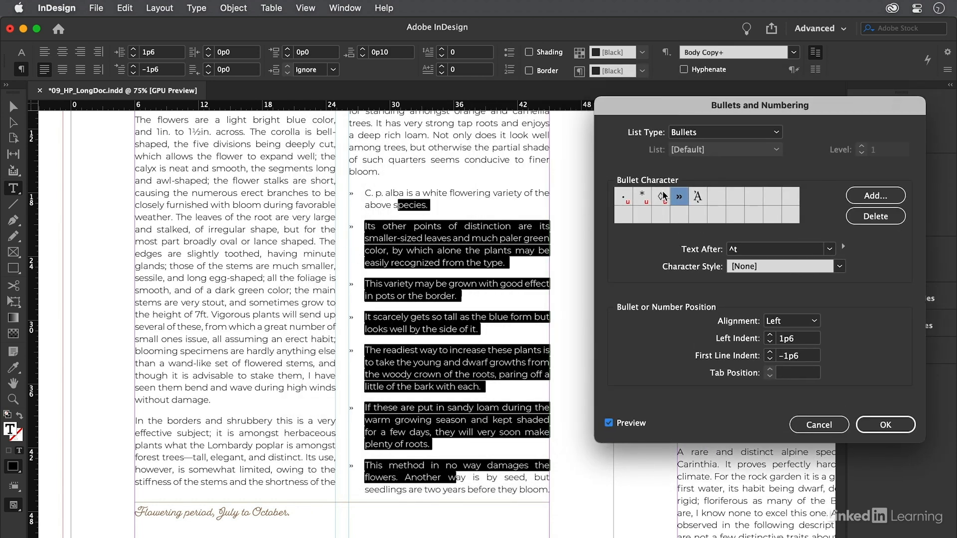
click(662, 197)
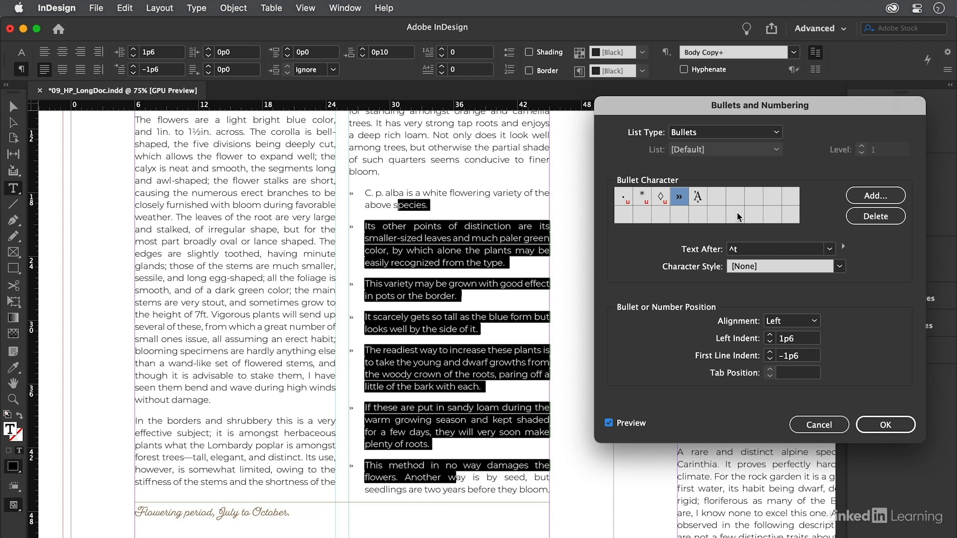
- Add a triangle glyph from Minion Pro Regular as a bullet choice and use it for the list
click(875, 195)
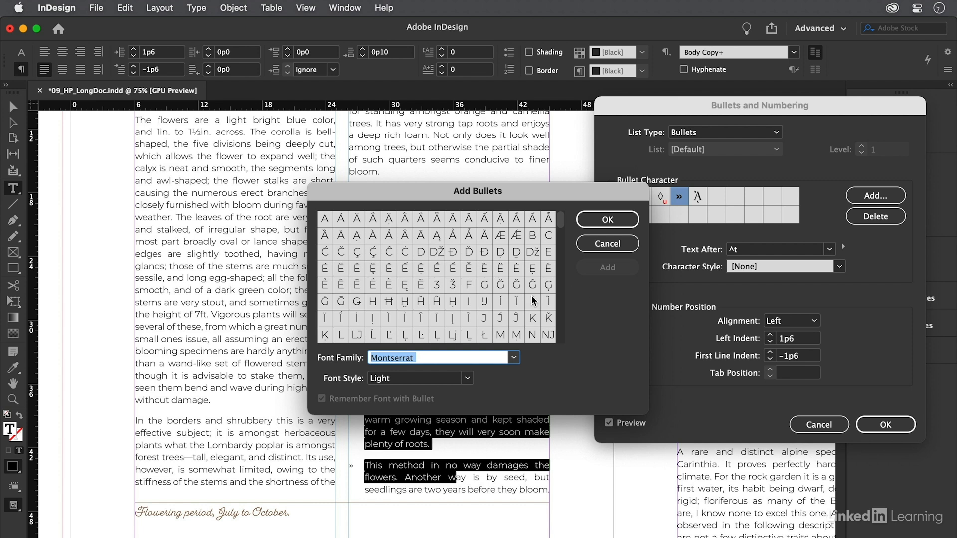
mouse_move(431, 366)
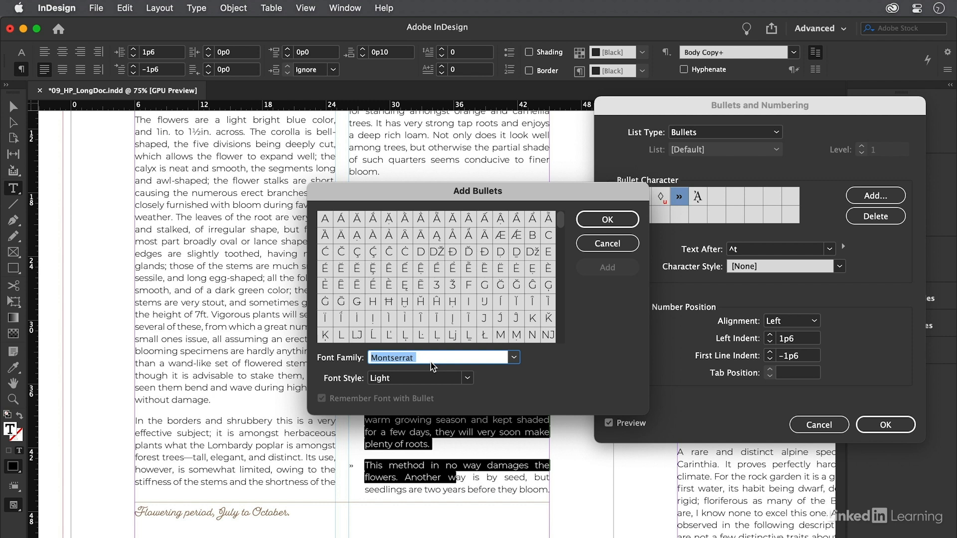
text(Minion Pro)
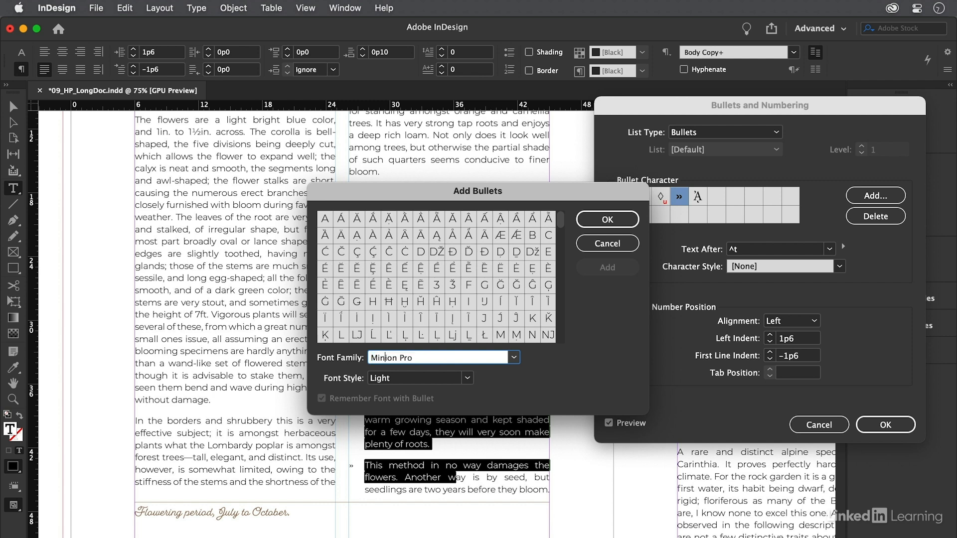
click(467, 377)
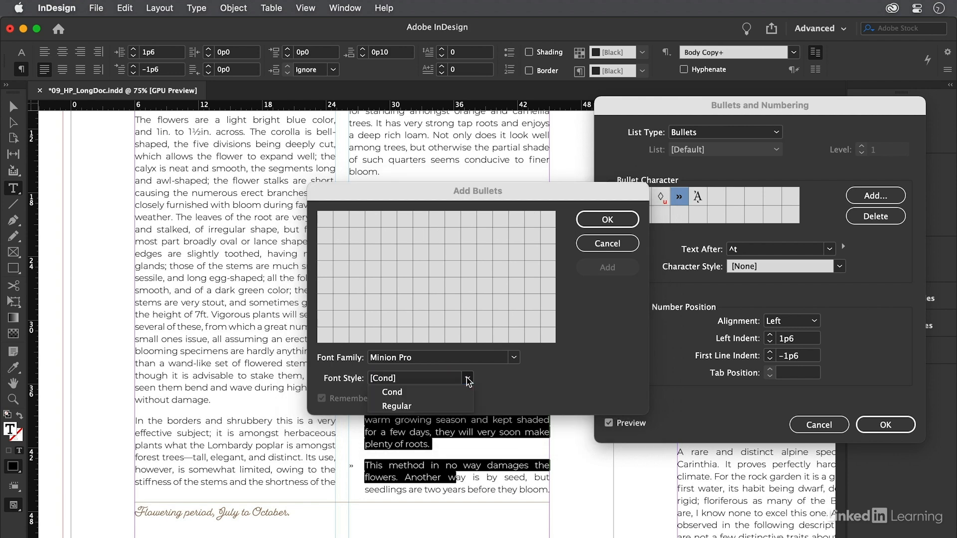
click(396, 406)
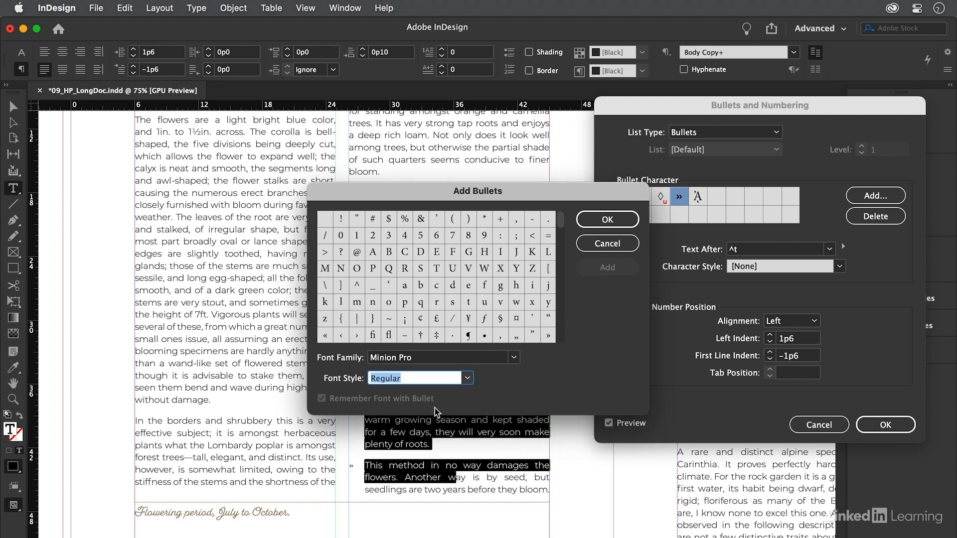
mouse_move(560, 294)
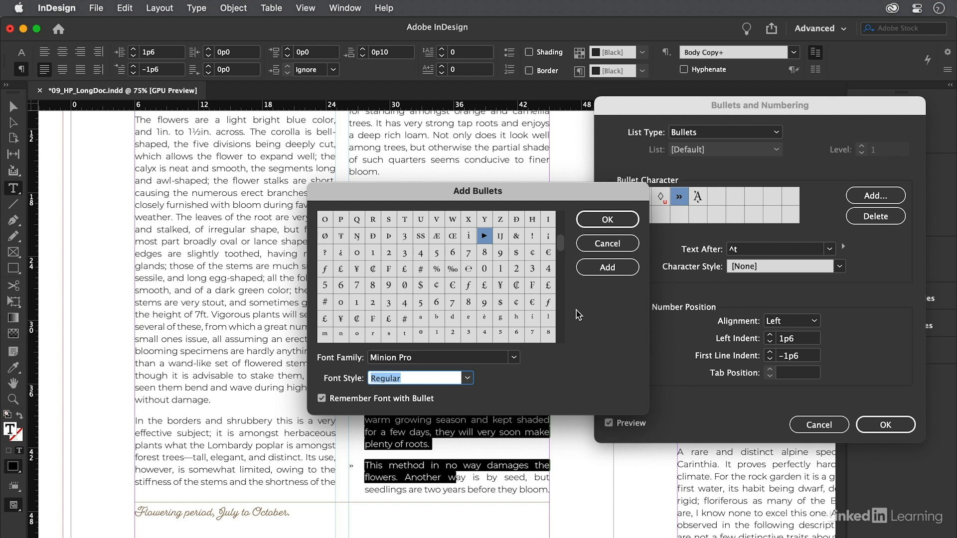
click(606, 219)
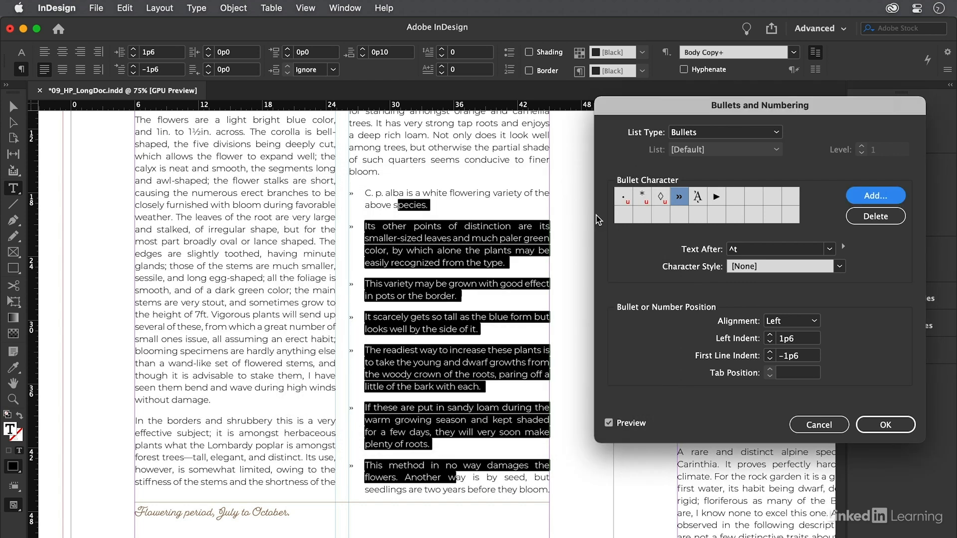
mouse_move(718, 206)
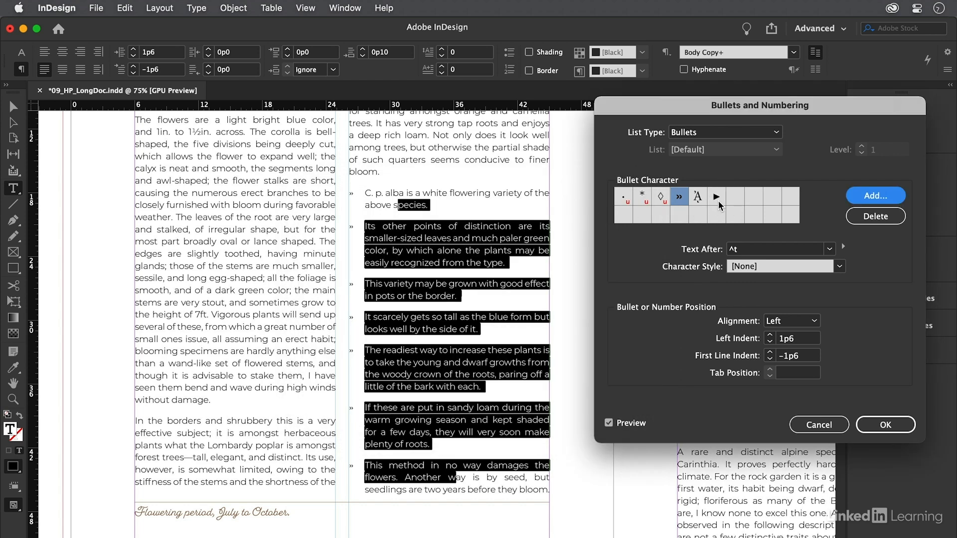
click(715, 196)
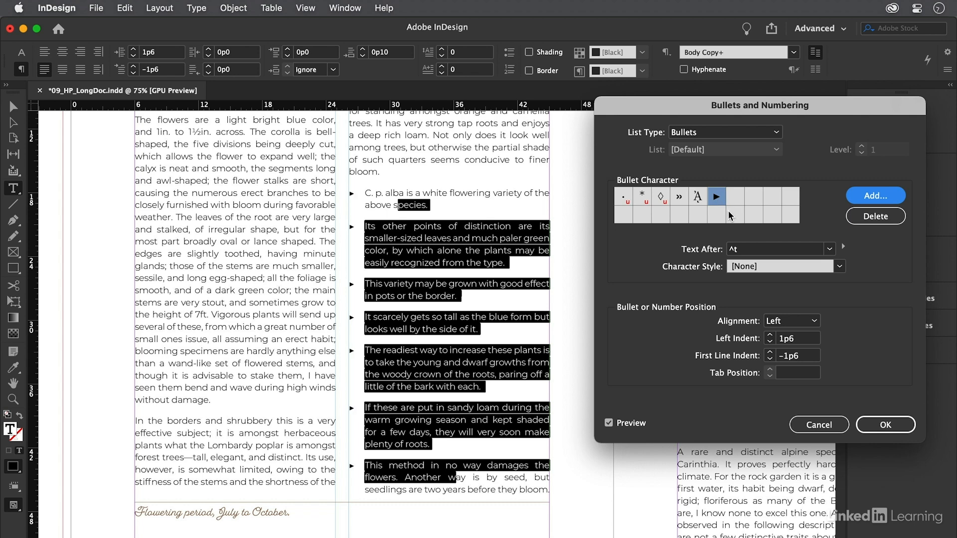
mouse_move(814, 373)
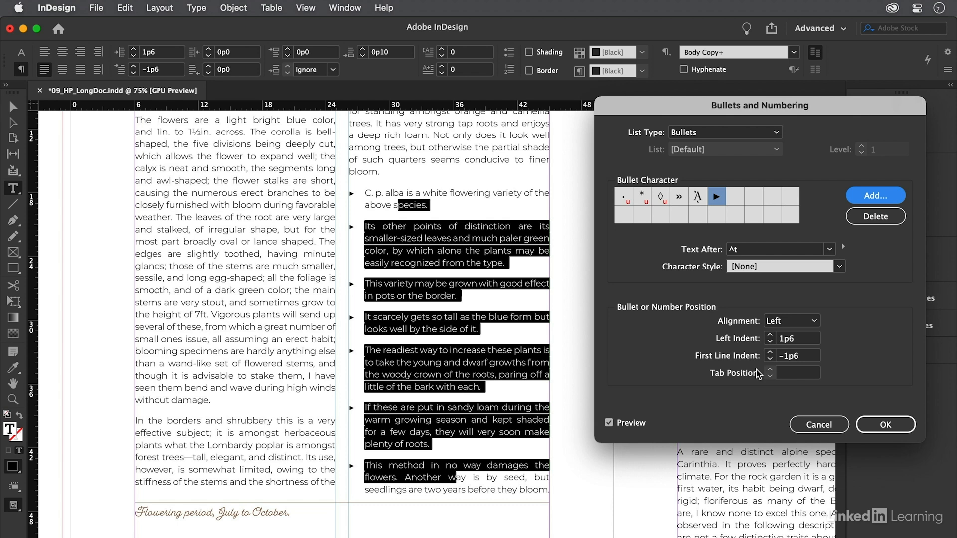
- Tighten the first-line indent to -1p0 and apply the triangle bullet settings
click(794, 355)
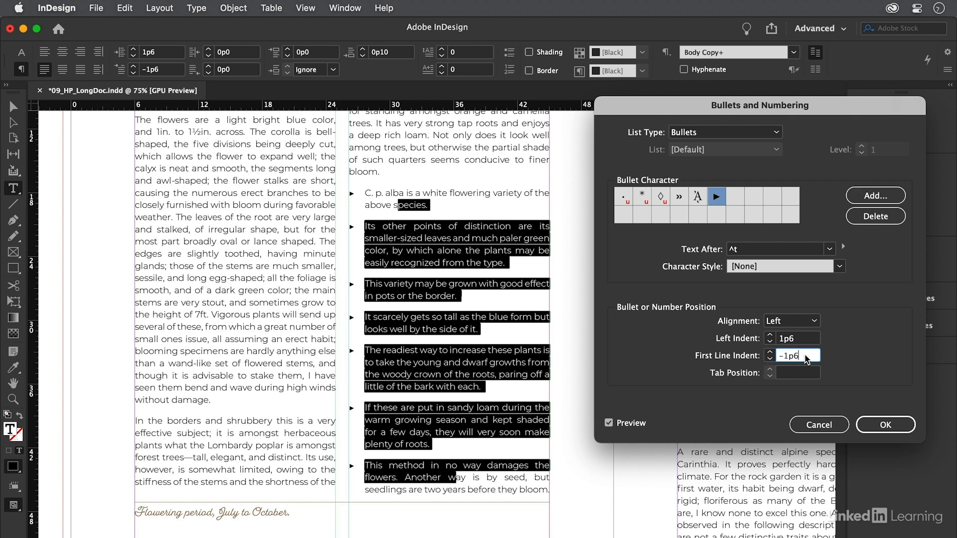
key(Backspace)
text(0)
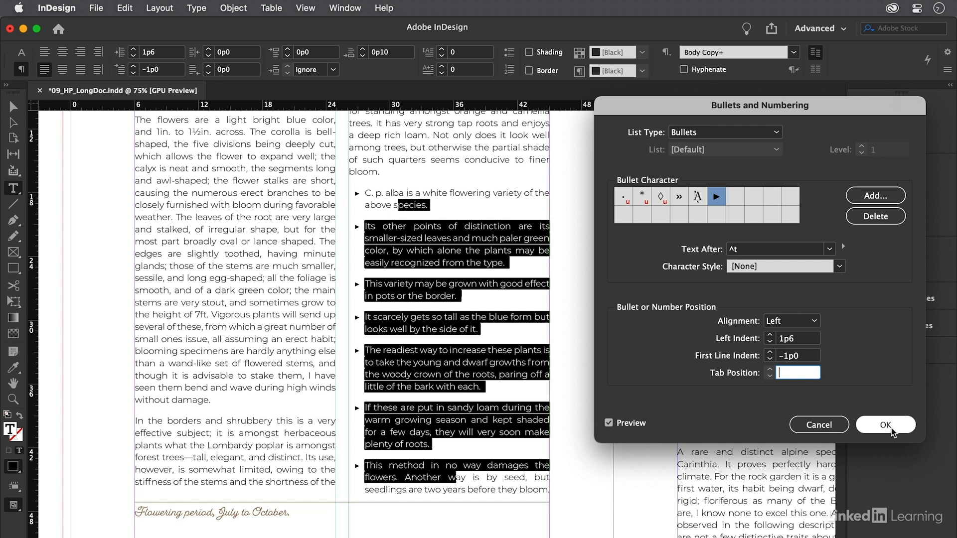
click(884, 425)
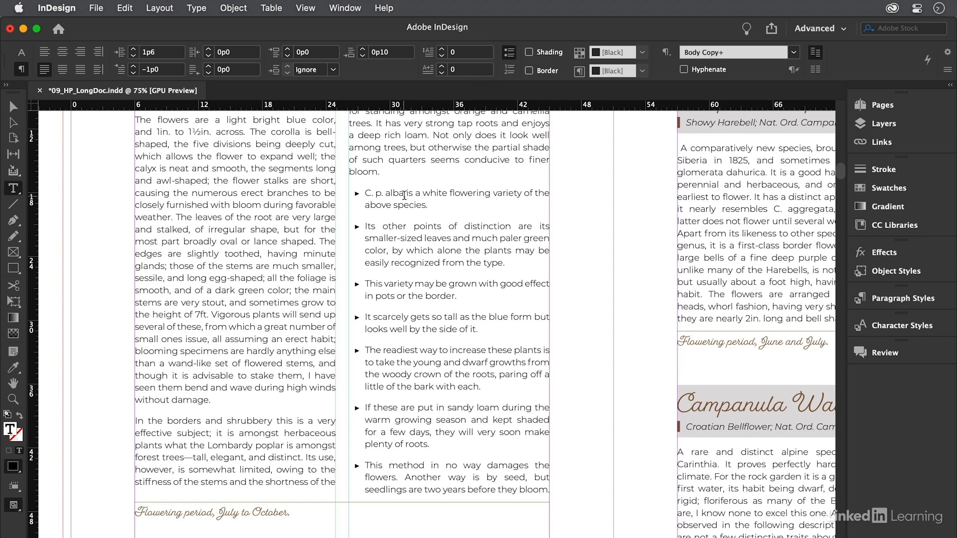
- Convert the bulleted middle-column paragraphs into a numbered list
drag(400, 193, 382, 466)
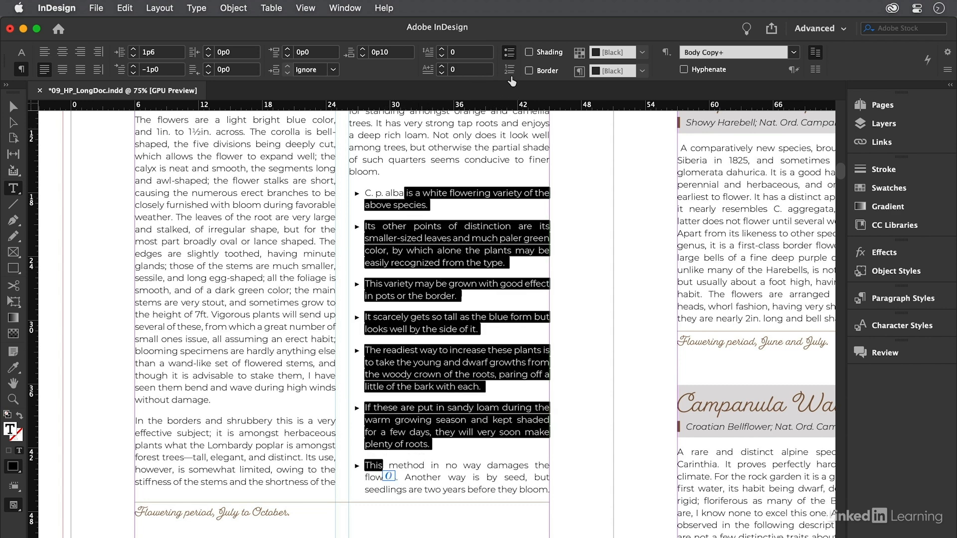
click(509, 70)
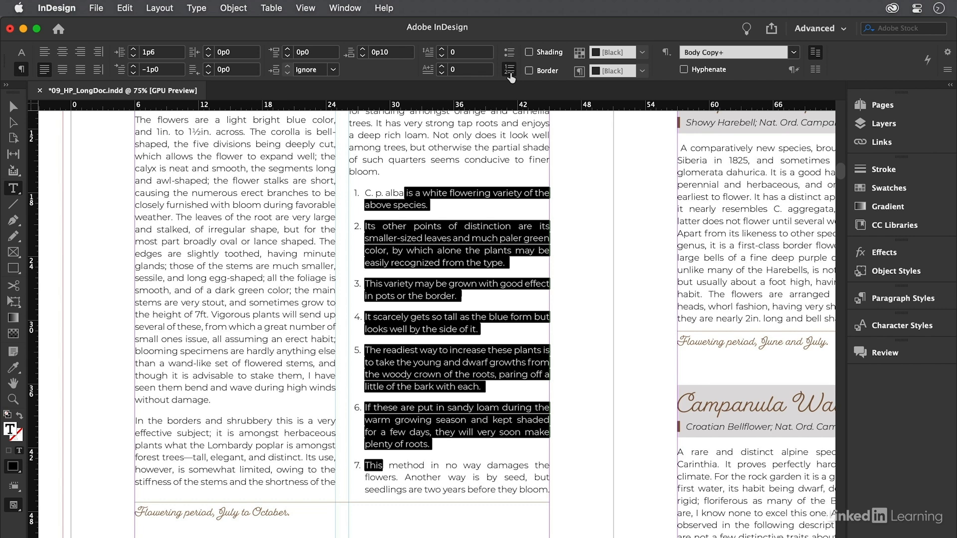
- Add a test paragraph 'dfkdjfdfj' after item 3 and leave it unnumbered
click(485, 292)
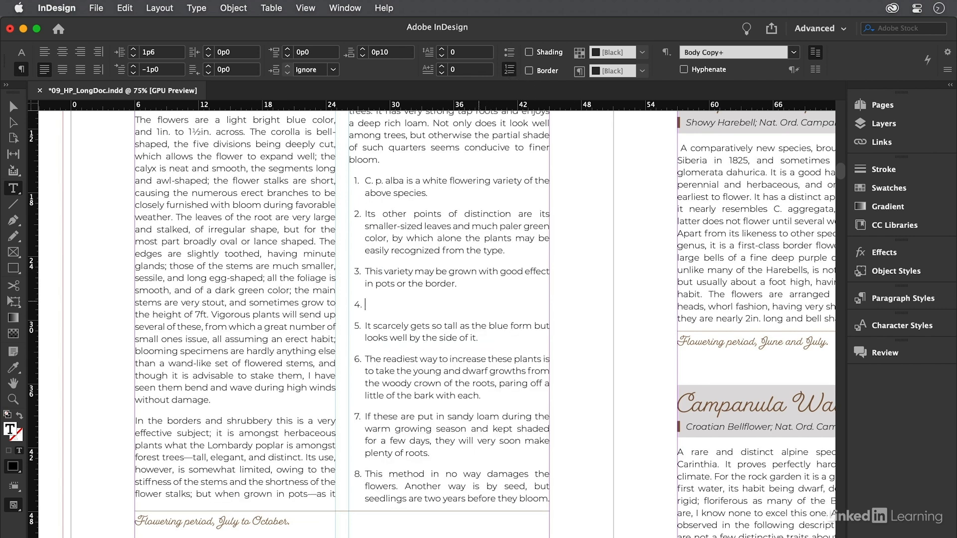
text(dfkdjfdfj)
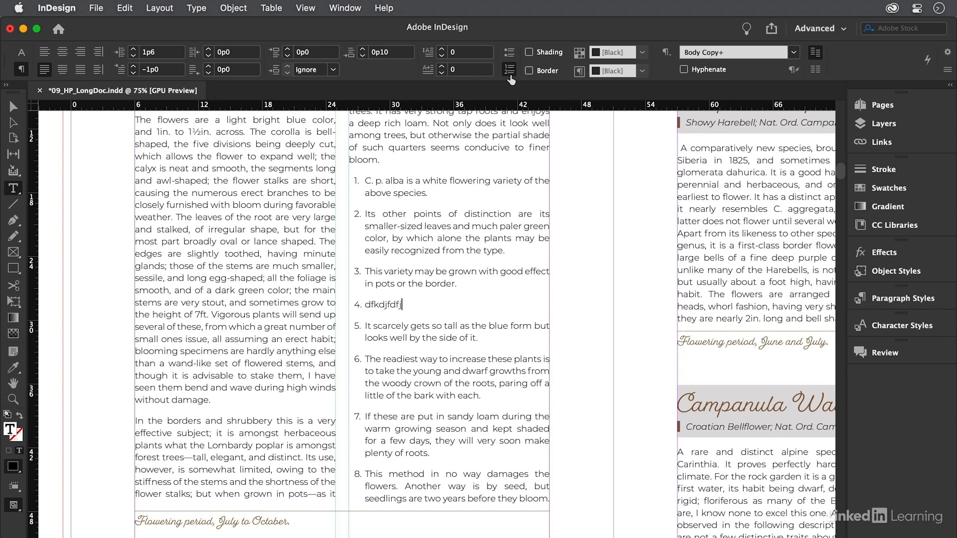
click(509, 69)
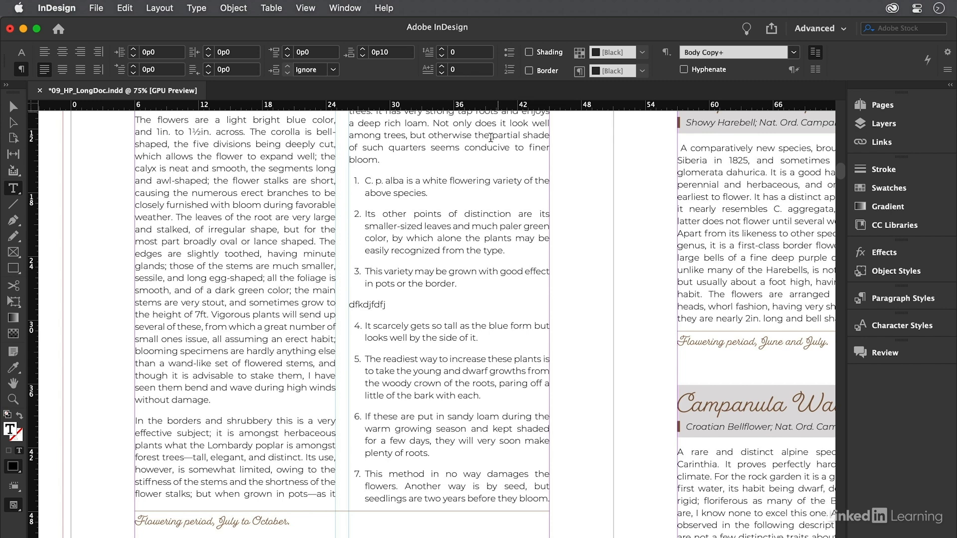
click(384, 303)
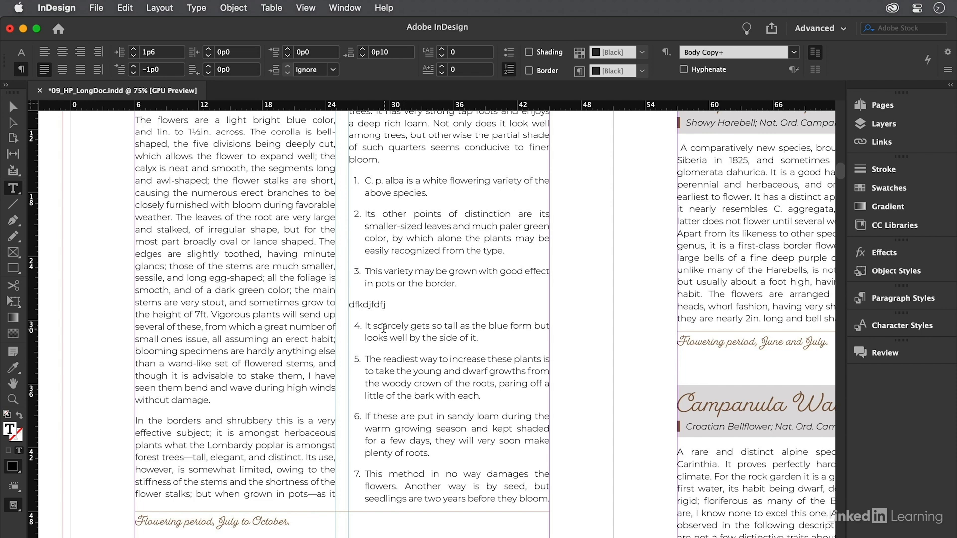
- Restart the list numbering from the paragraph after the filler line
right_click(383, 331)
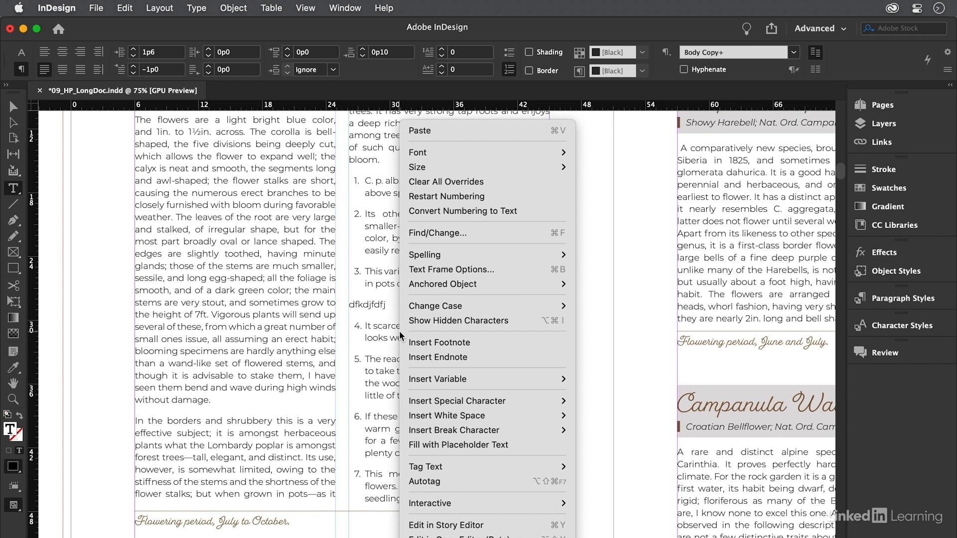
mouse_move(446, 196)
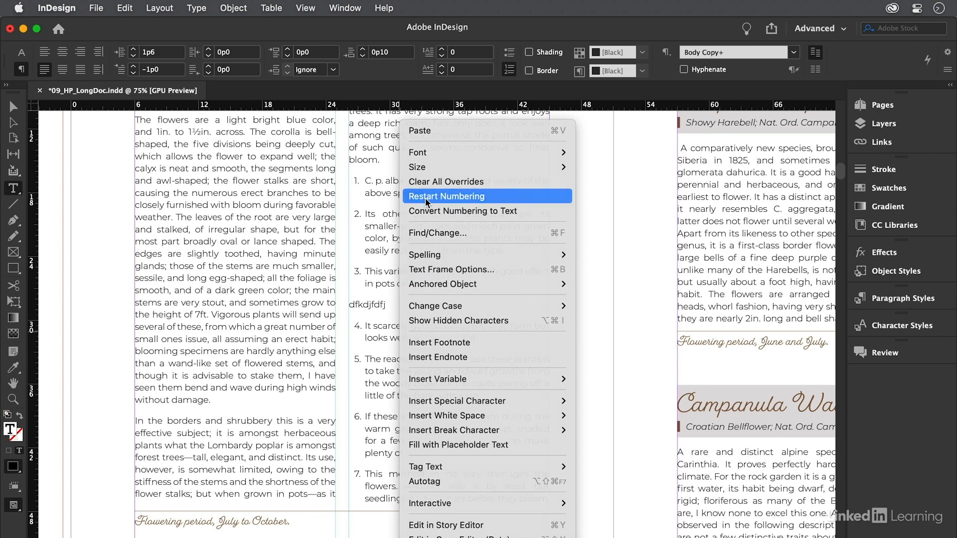
click(447, 197)
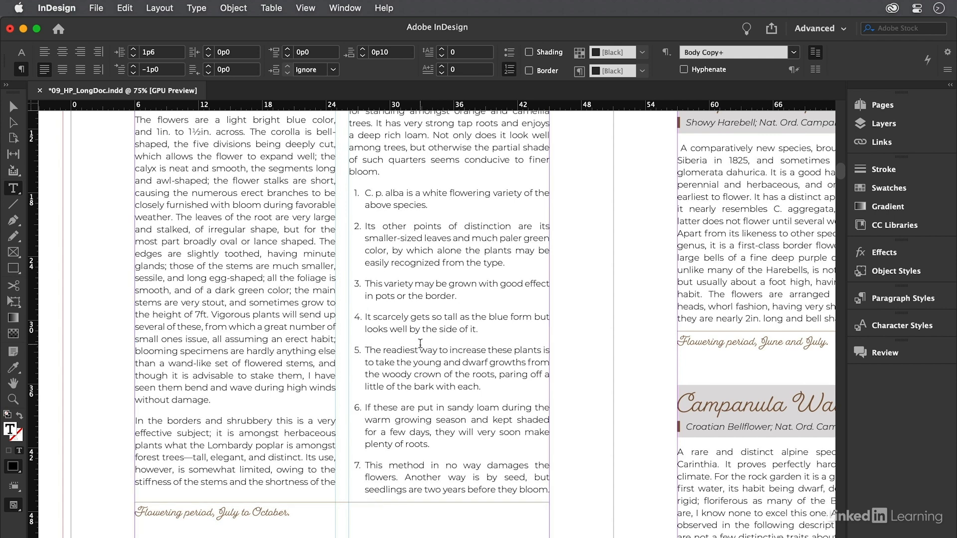
- Style the seven list numbers with the TOC Page Number character style, keeping the 1, 2, 3 format
drag(407, 192, 391, 488)
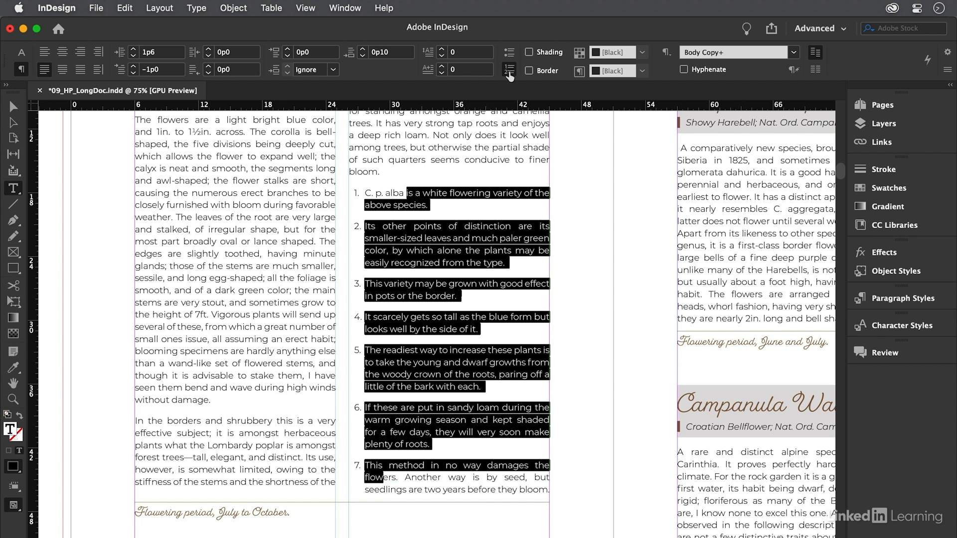
click(509, 70)
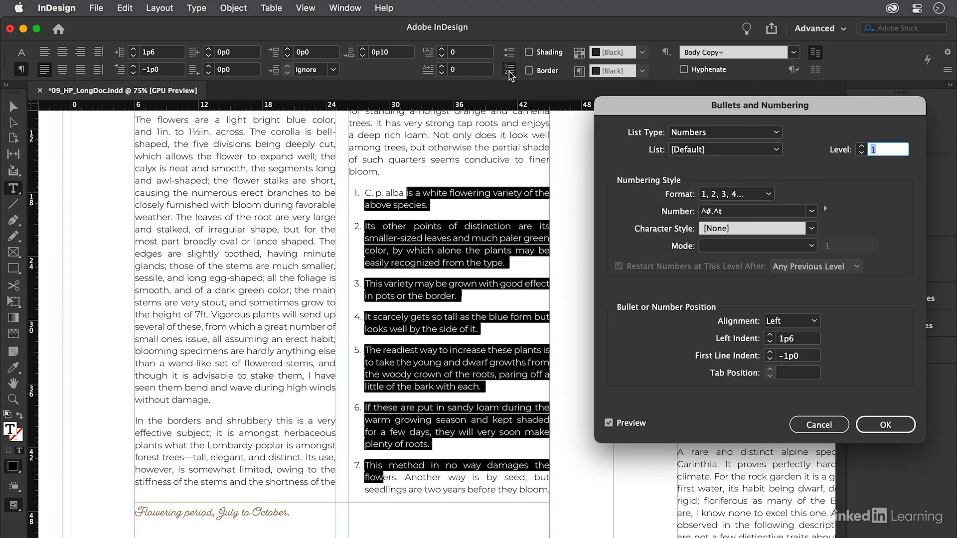
mouse_move(787, 238)
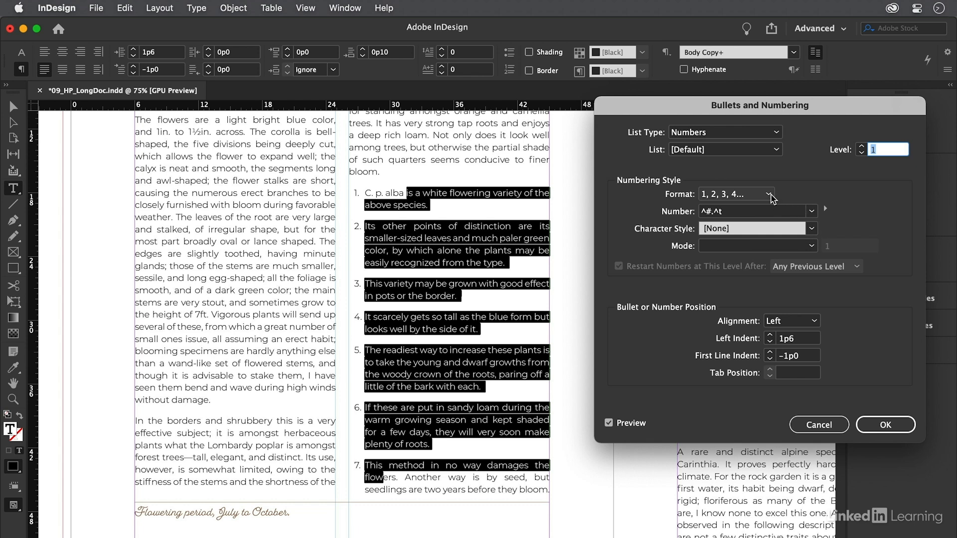
click(735, 194)
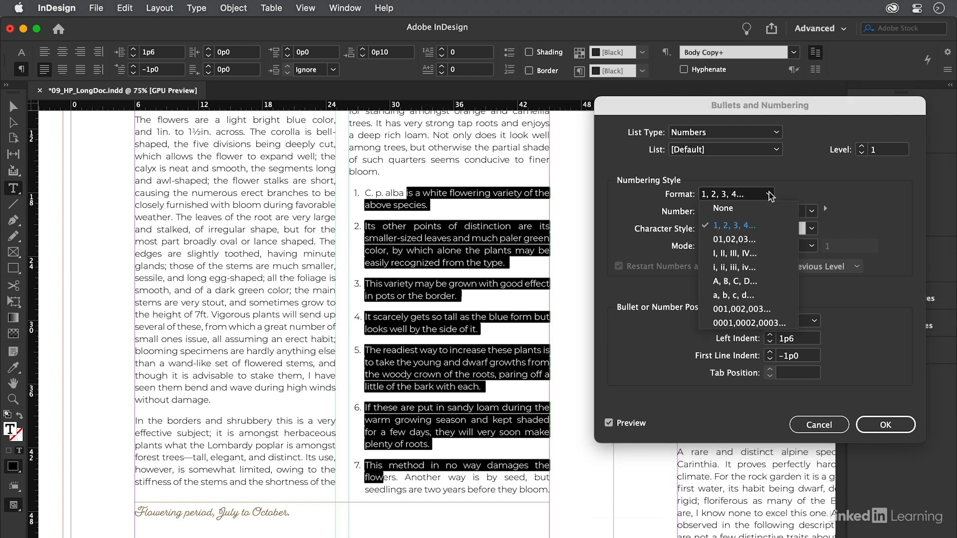
mouse_move(738, 253)
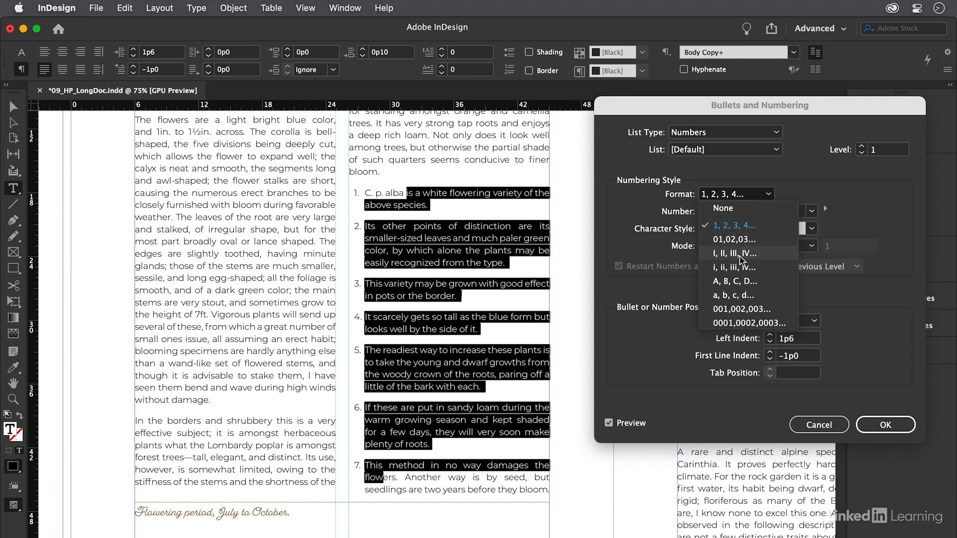
mouse_move(732, 299)
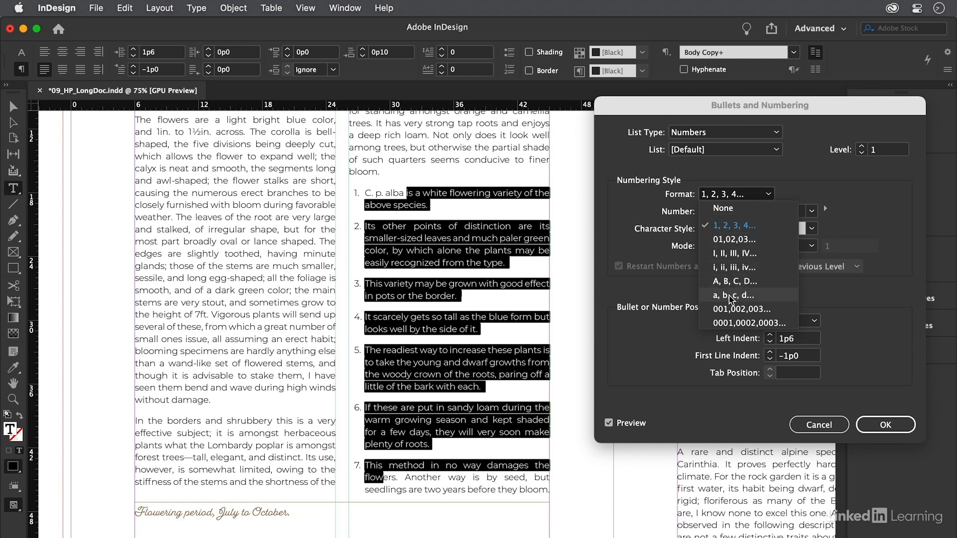
click(811, 228)
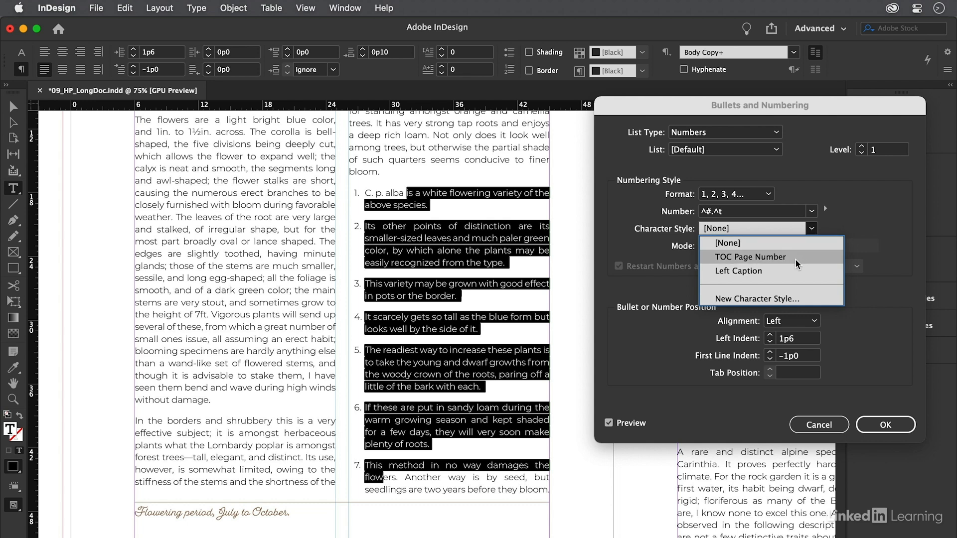
click(750, 257)
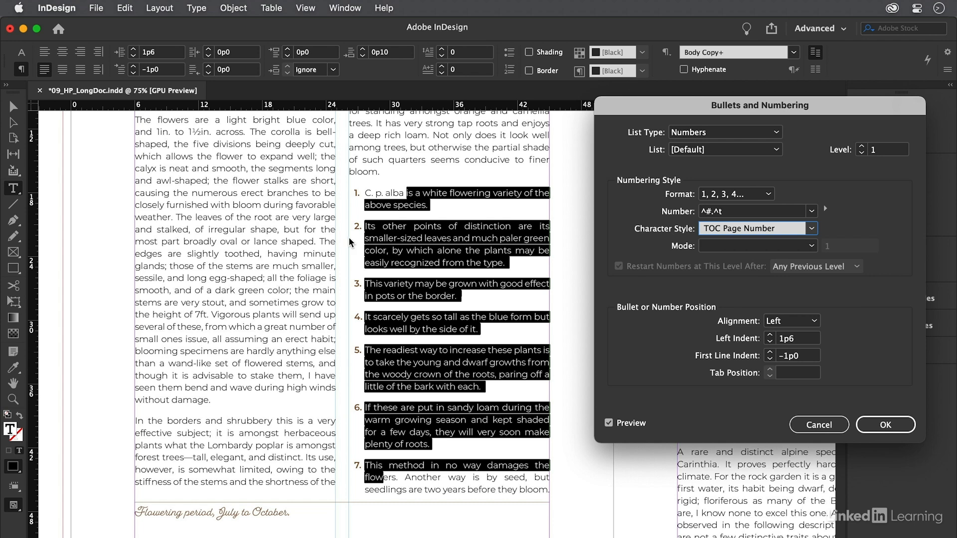
mouse_move(351, 260)
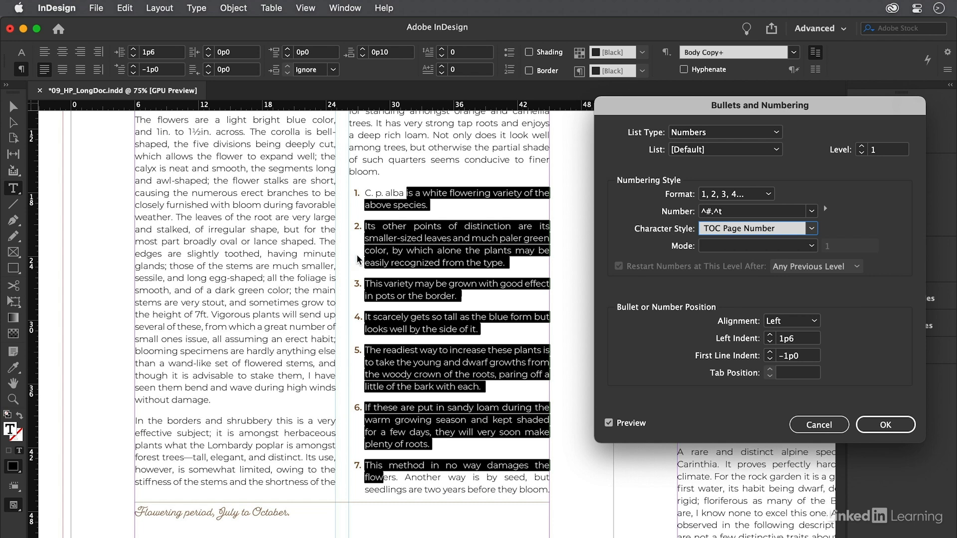
click(885, 424)
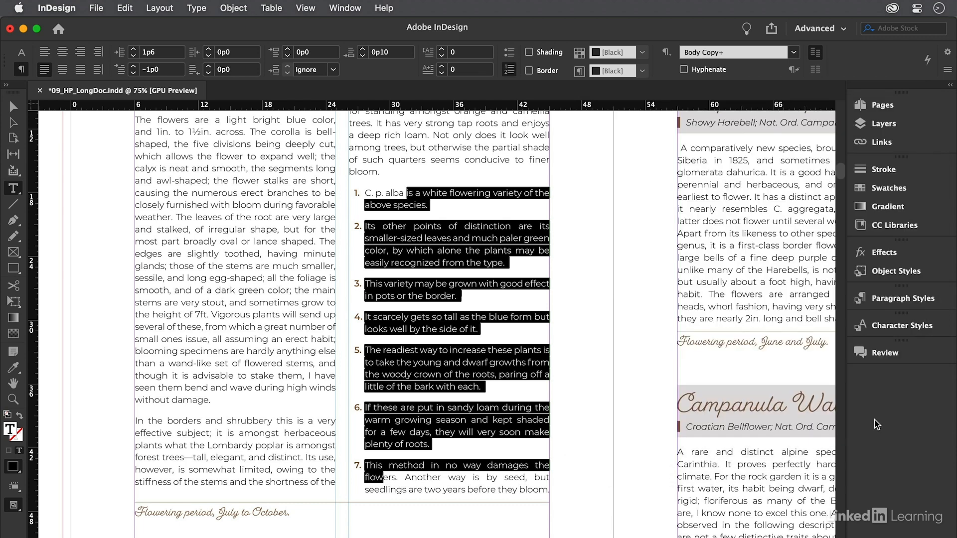
click(470, 330)
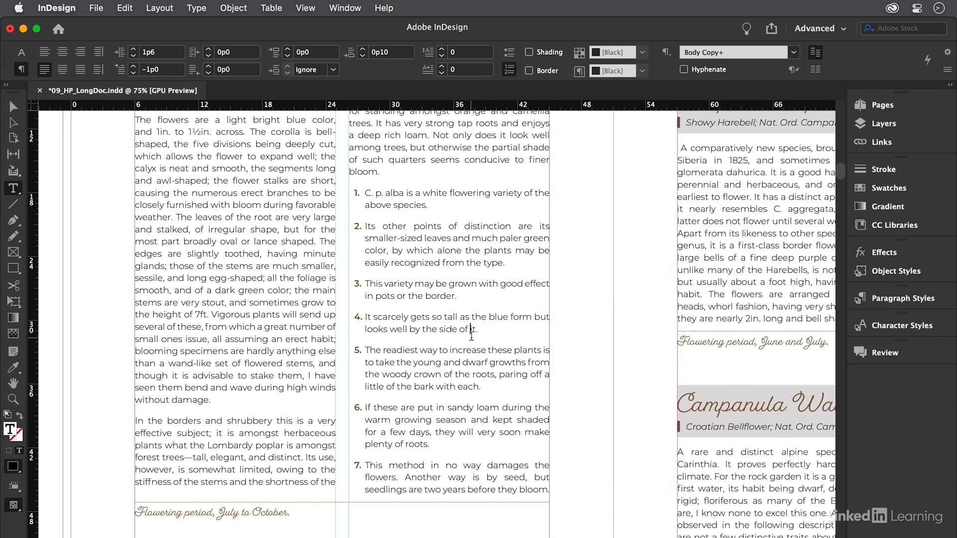